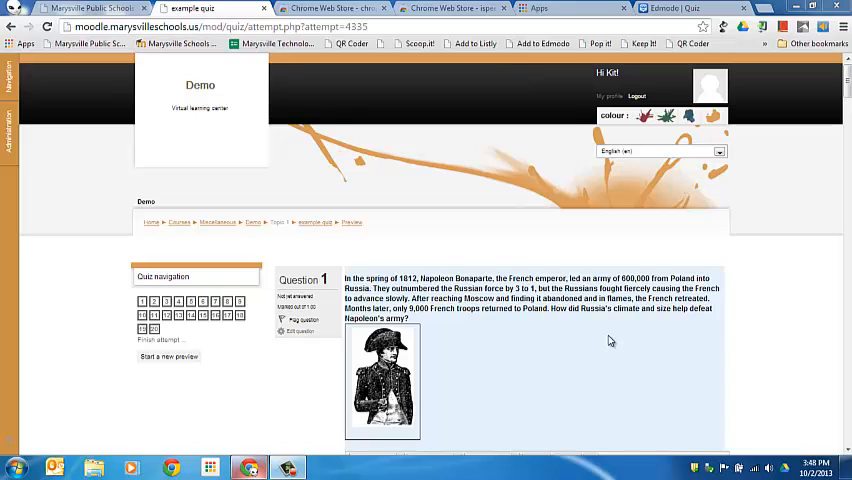
Step: Show the Web Store results for 'ispeech select and speak' with Select and Speak already installed
click(355, 8)
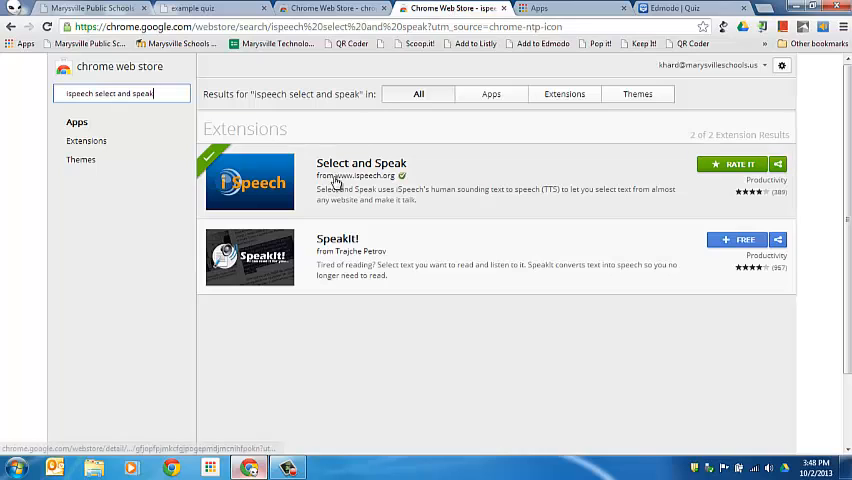
mouse_move(367, 173)
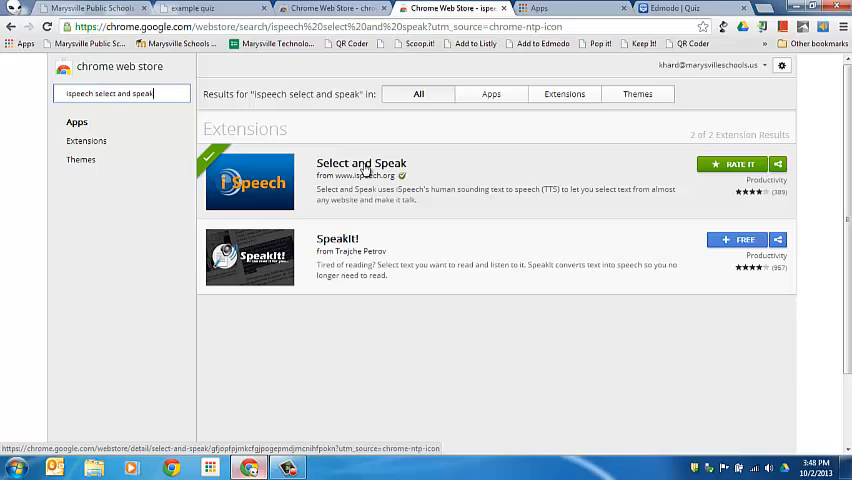
mouse_move(360, 175)
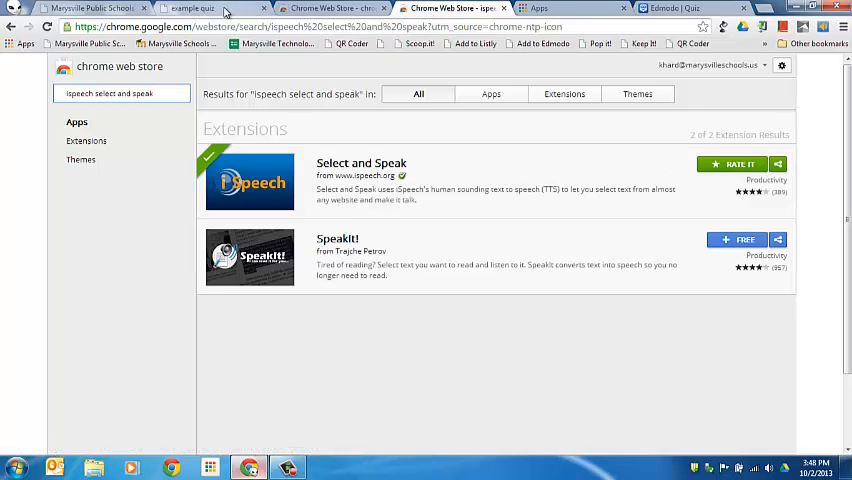
Step: Select question 1's Napoleon passage in the example quiz and bring up its read-aloud menu
click(206, 9)
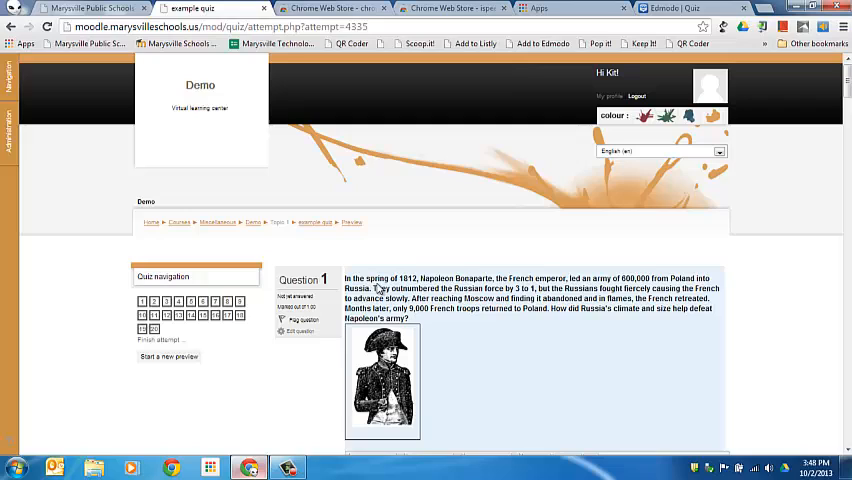
drag(344, 278, 407, 308)
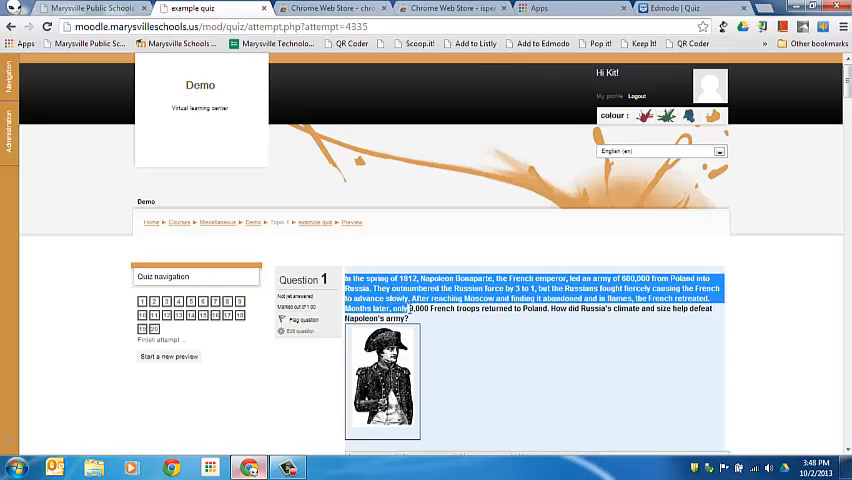
right_click(385, 308)
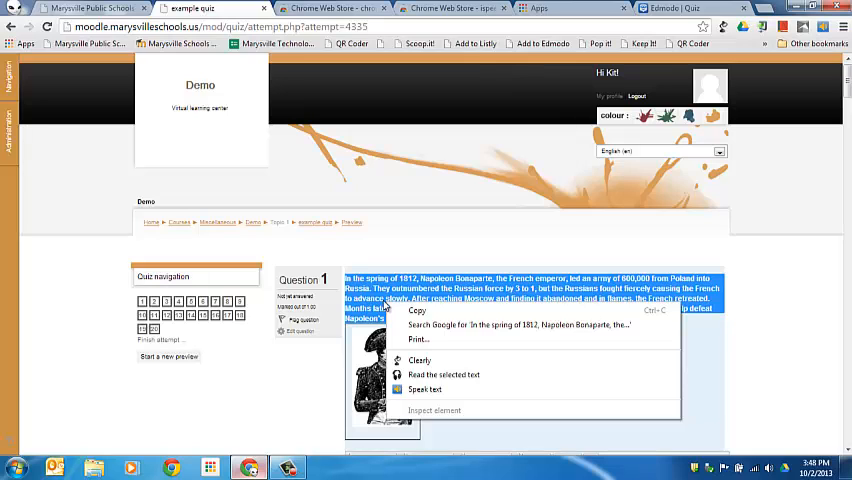
mouse_move(445, 375)
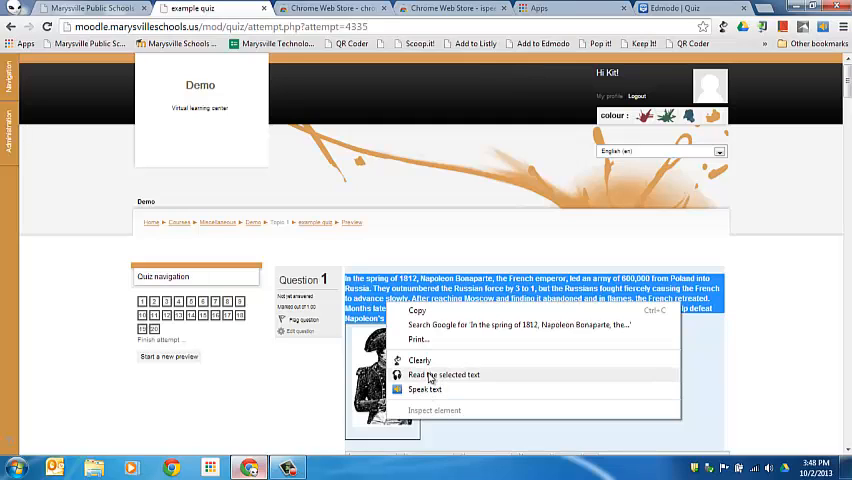
Step: Read the Napoleon question aloud, stop it midway, and view Chrome Speak's voice, rate and pitch settings
click(431, 378)
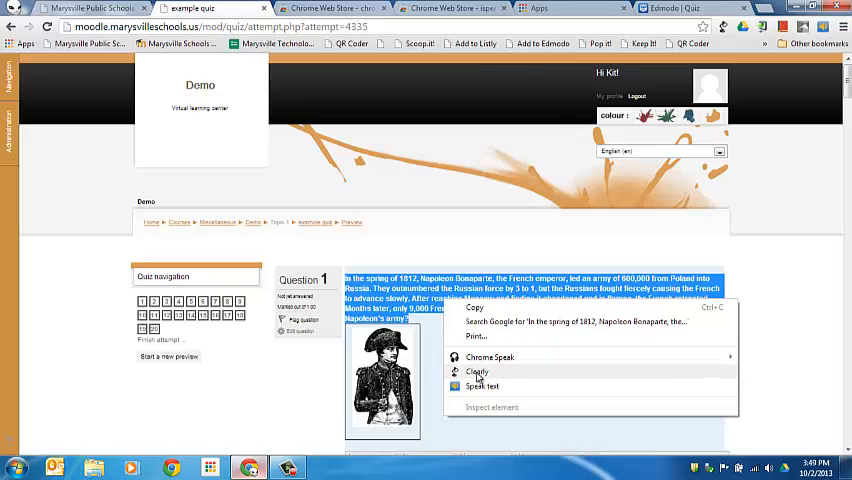
click(490, 357)
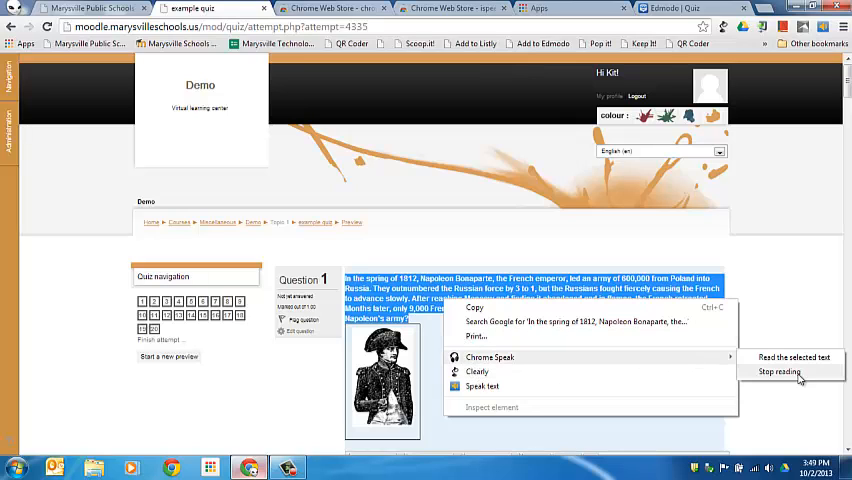
click(778, 372)
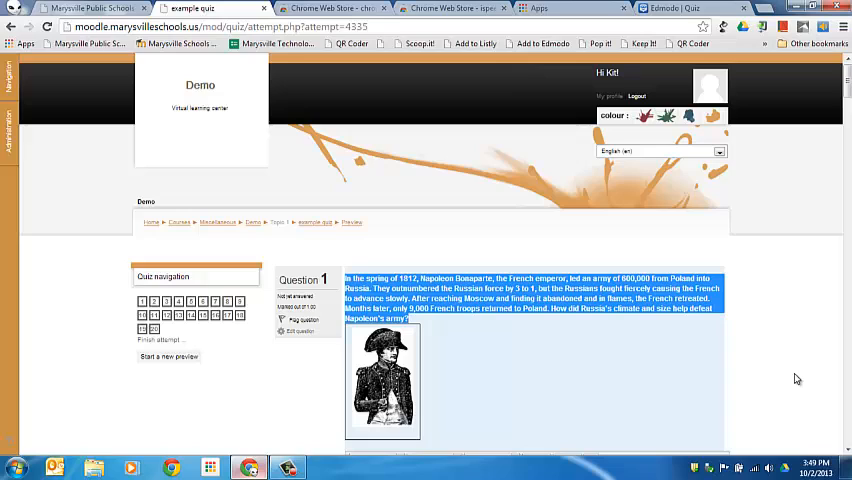
mouse_move(740, 372)
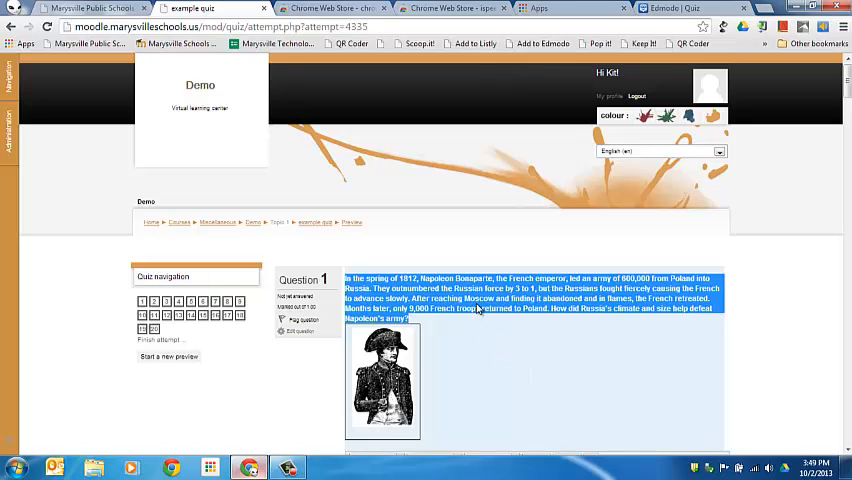
right_click(478, 309)
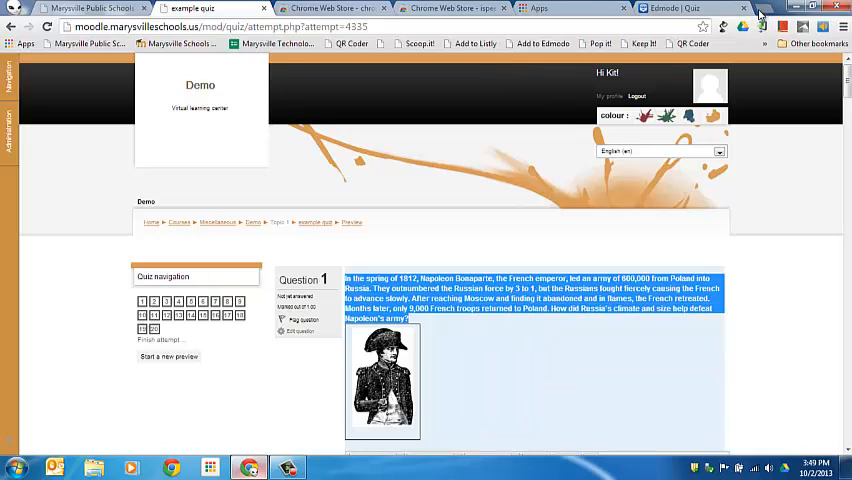
click(707, 7)
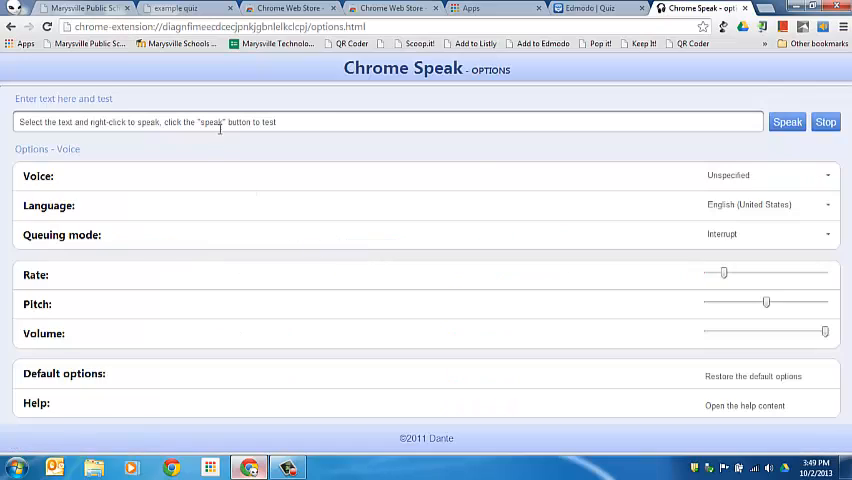
mouse_move(681, 179)
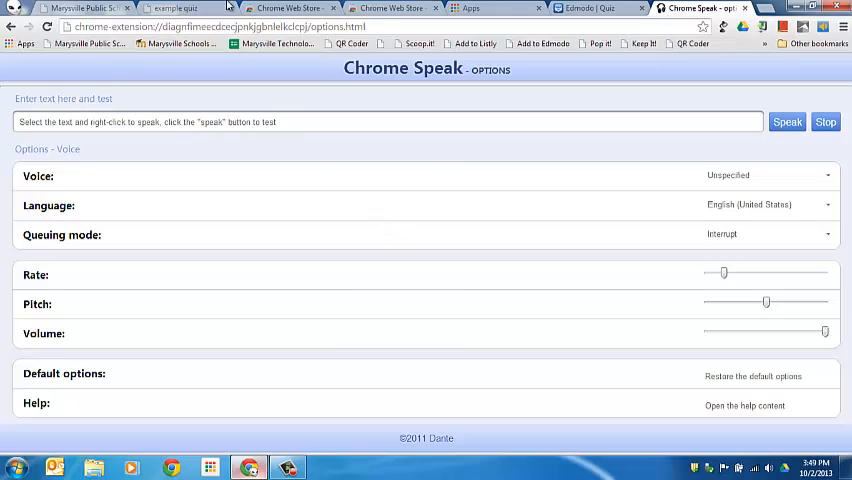
Step: In the Edmodo quiz, pick out question 1, 'Did you travel this summer', for reading aloud
click(576, 11)
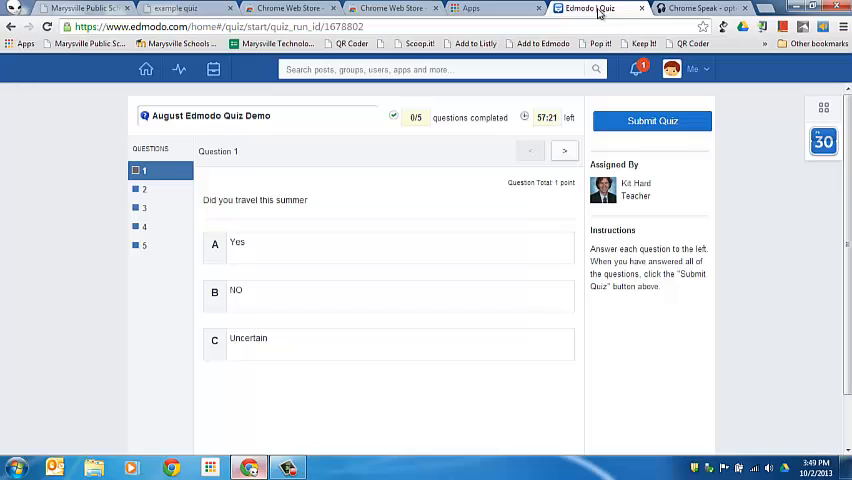
mouse_move(197, 199)
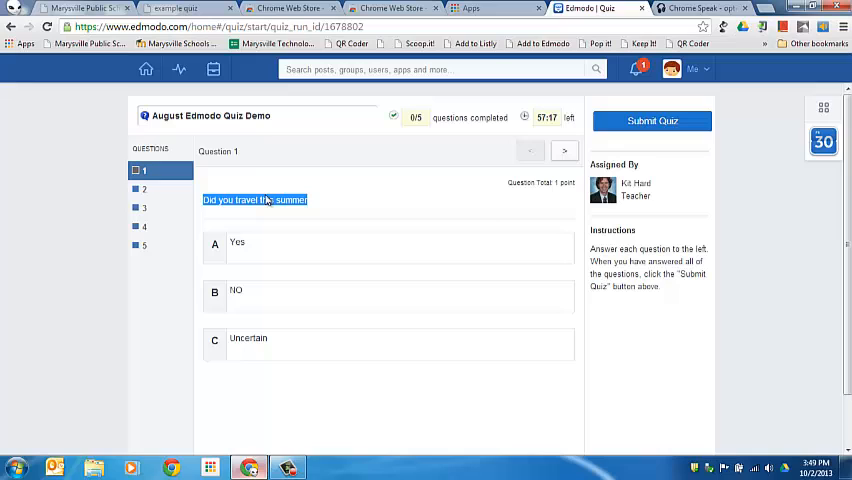
right_click(255, 199)
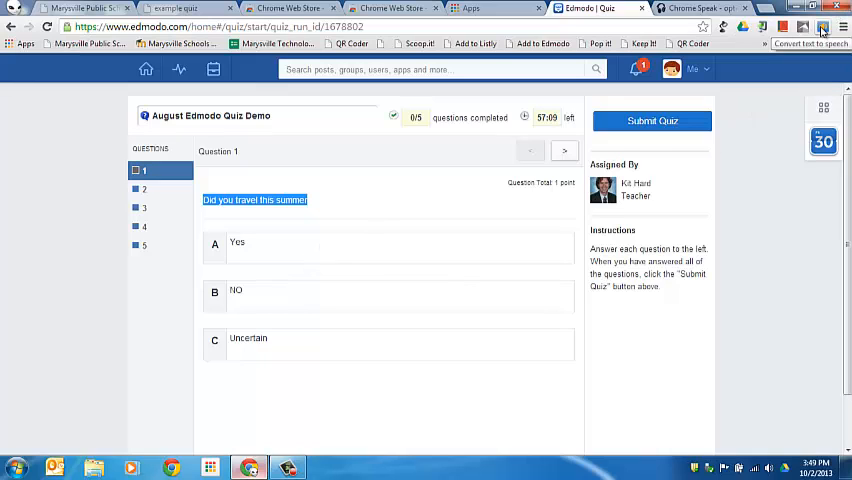
Step: Play and pause question 1 through iSpeech, view its playback options, then open question 4
click(823, 28)
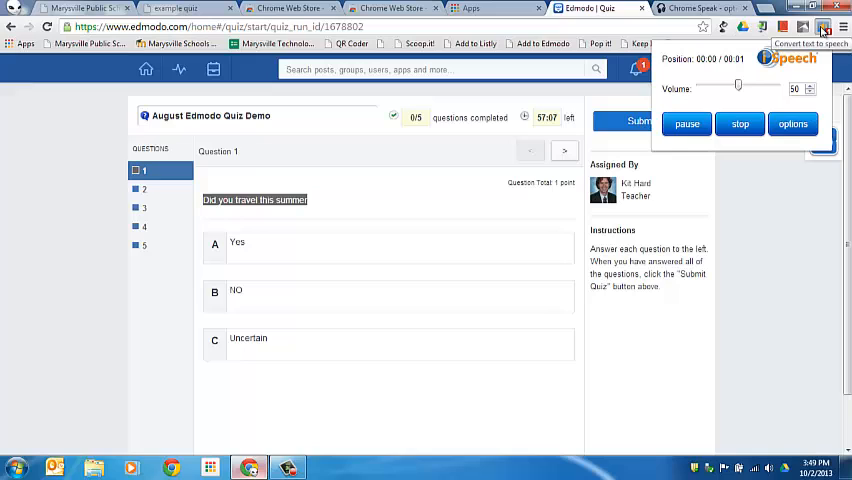
click(686, 123)
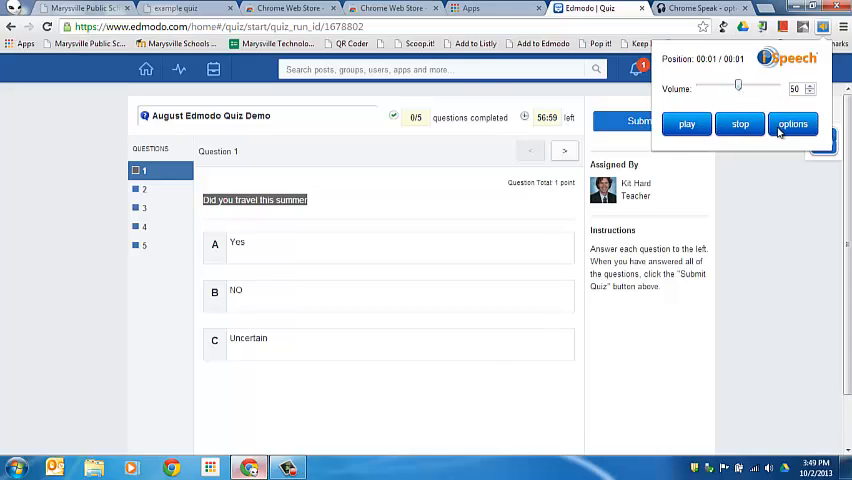
click(791, 124)
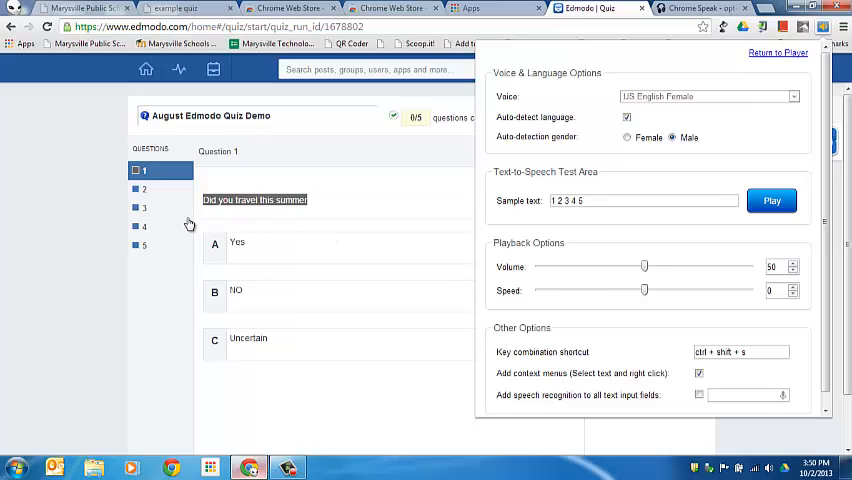
click(143, 226)
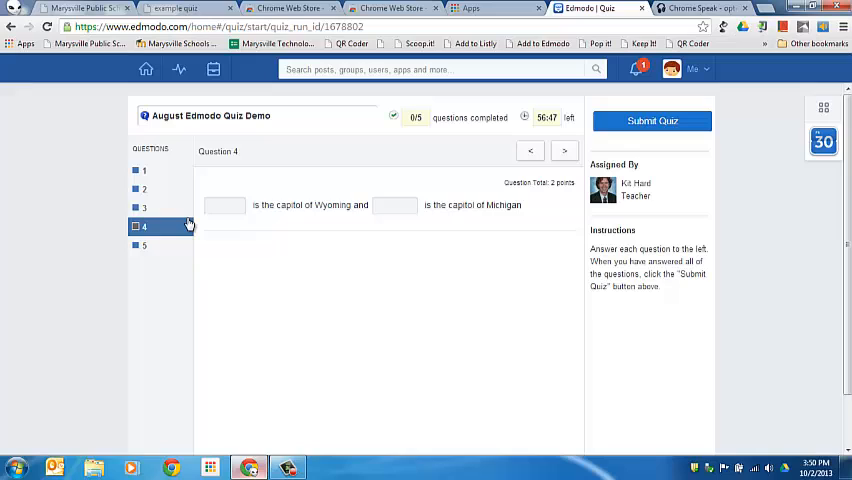